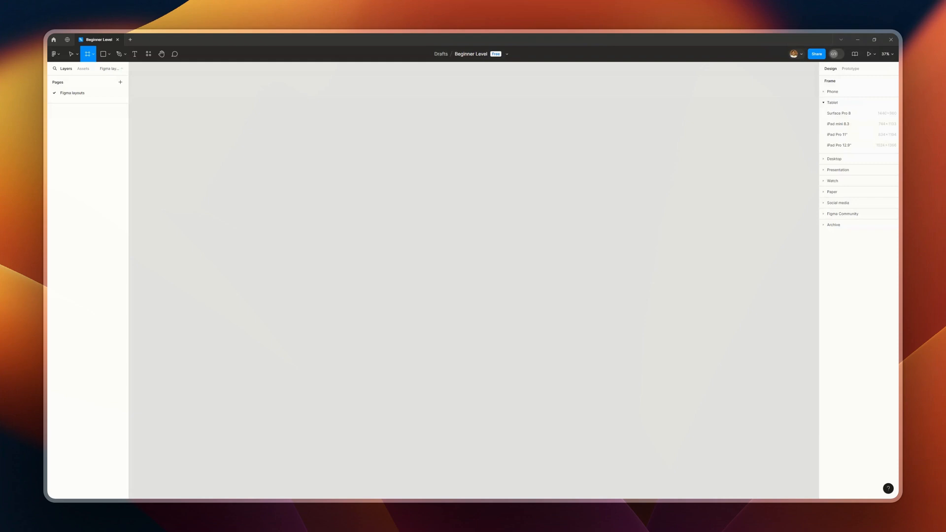
{"action": "mouse_move", "coordinate": [87, 340]}
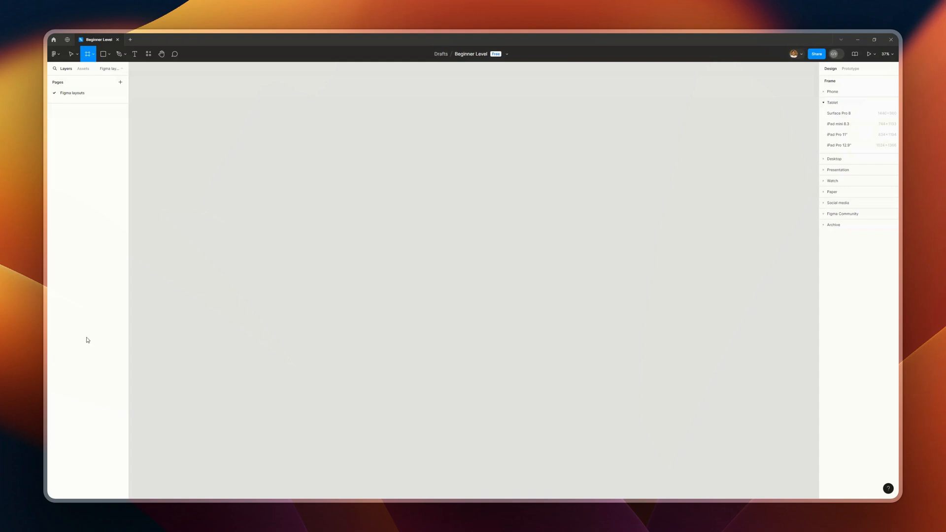
Add an iPhone 13 mini frame from the Phone presets using the Frame tool.
{"action": "left_click", "coordinate": [95, 53]}
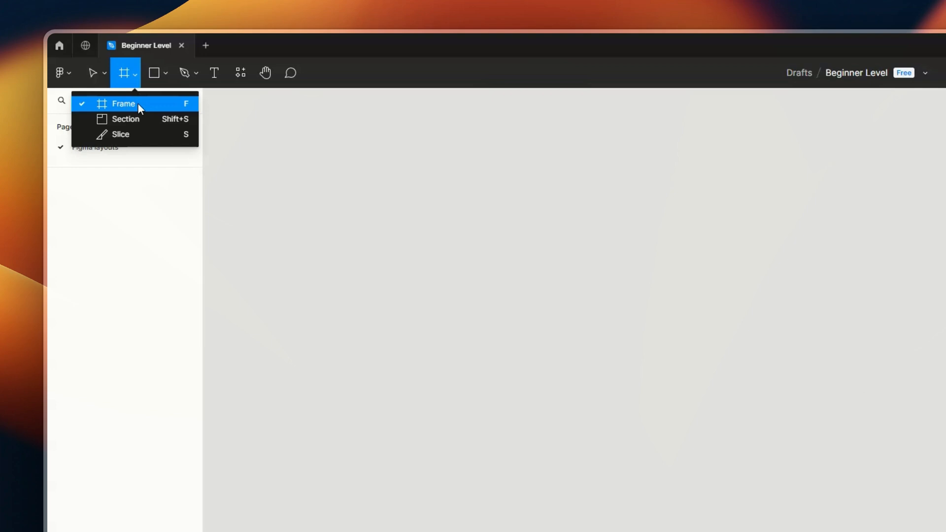
{"action": "left_click", "coordinate": [123, 104]}
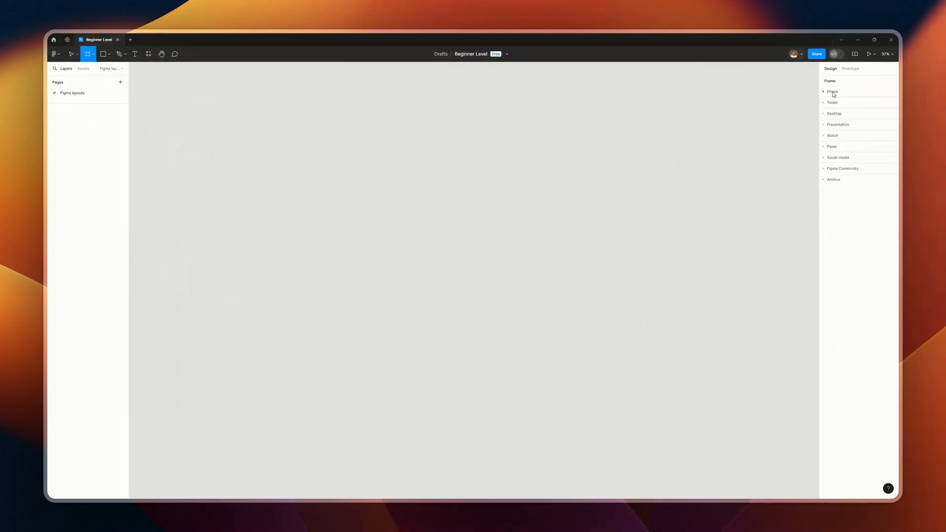
{"action": "left_click", "coordinate": [832, 92]}
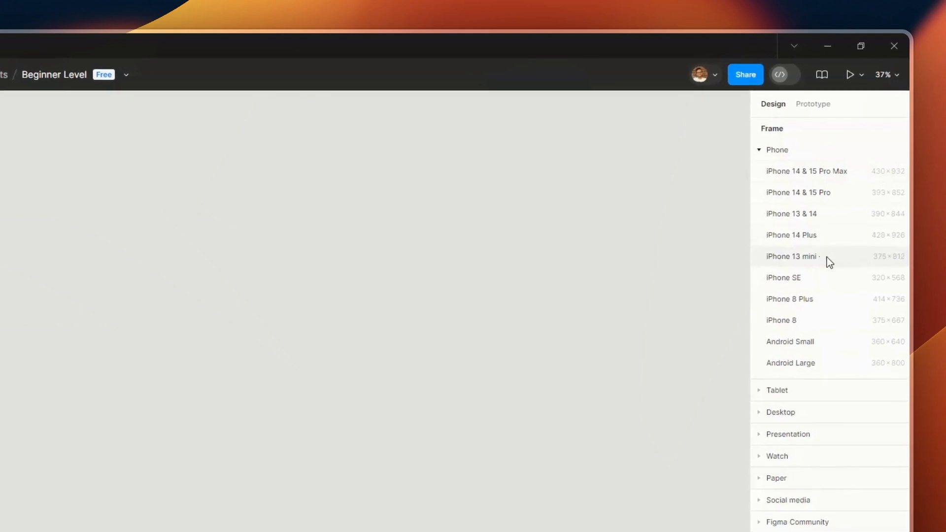
{"action": "mouse_move", "coordinate": [821, 258]}
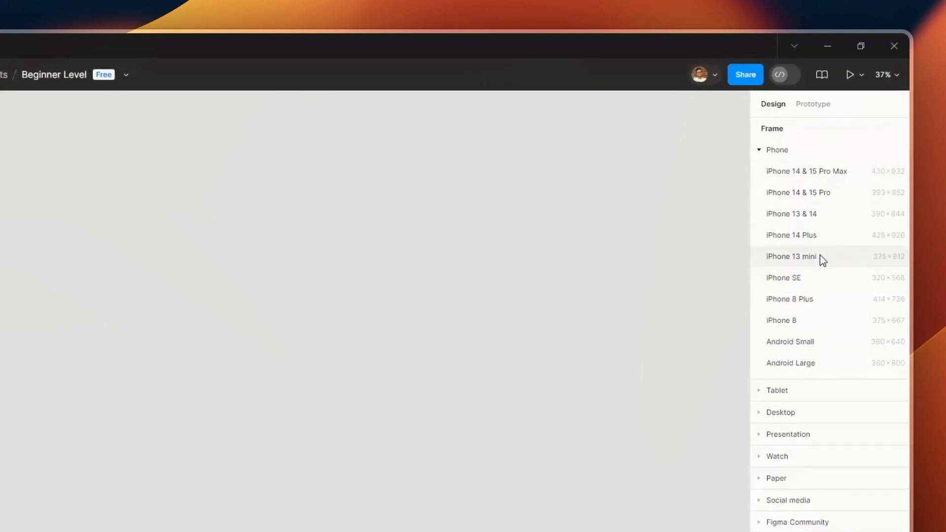
{"action": "left_click", "coordinate": [791, 256]}
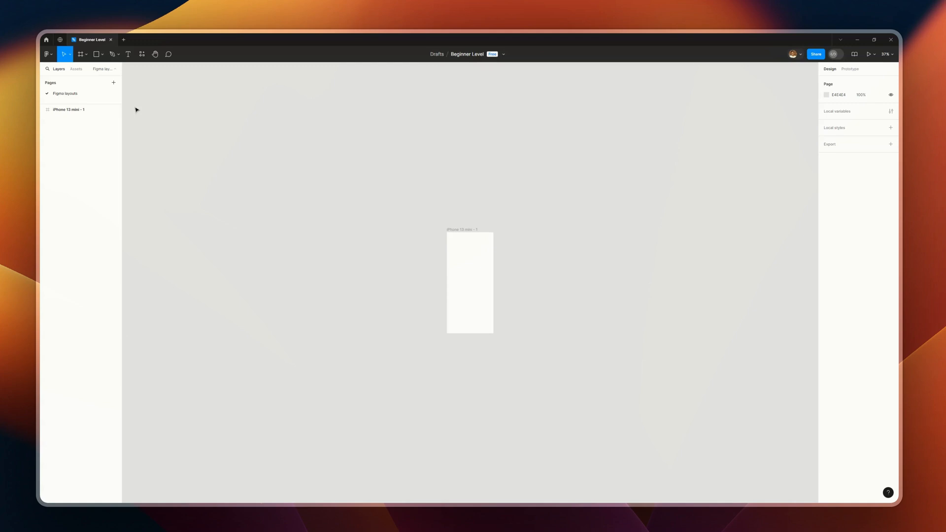
Add a Desktop frame and an iPad mini 8.3 frame from the presets.
{"action": "left_click", "coordinate": [88, 54]}
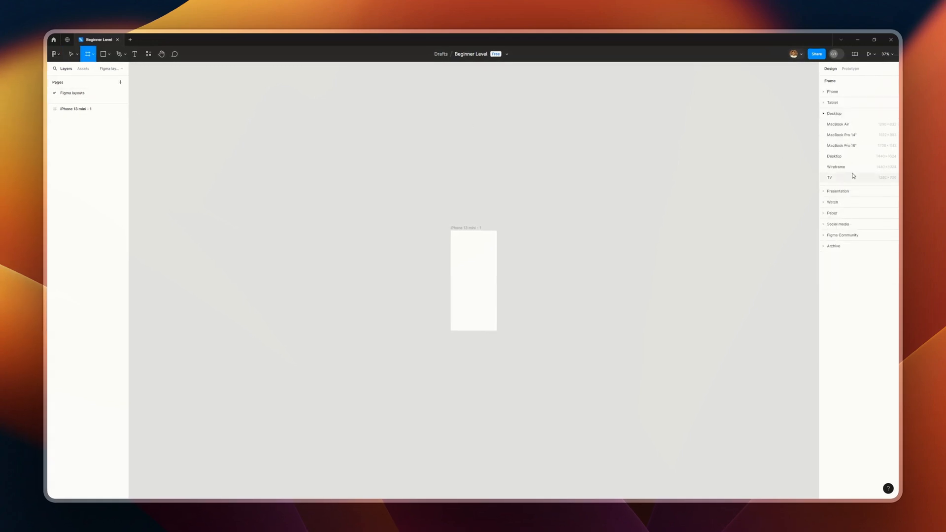
{"action": "left_click", "coordinate": [835, 156]}
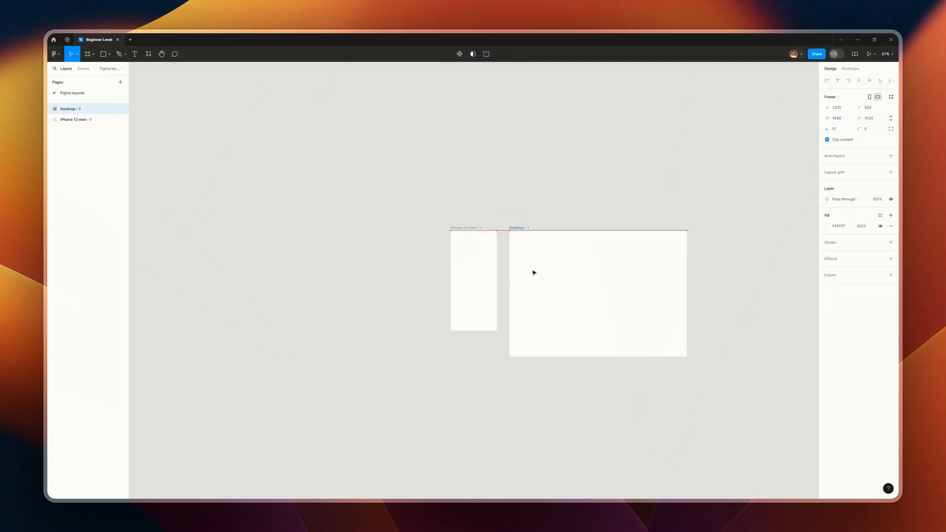
{"action": "left_click", "coordinate": [88, 53]}
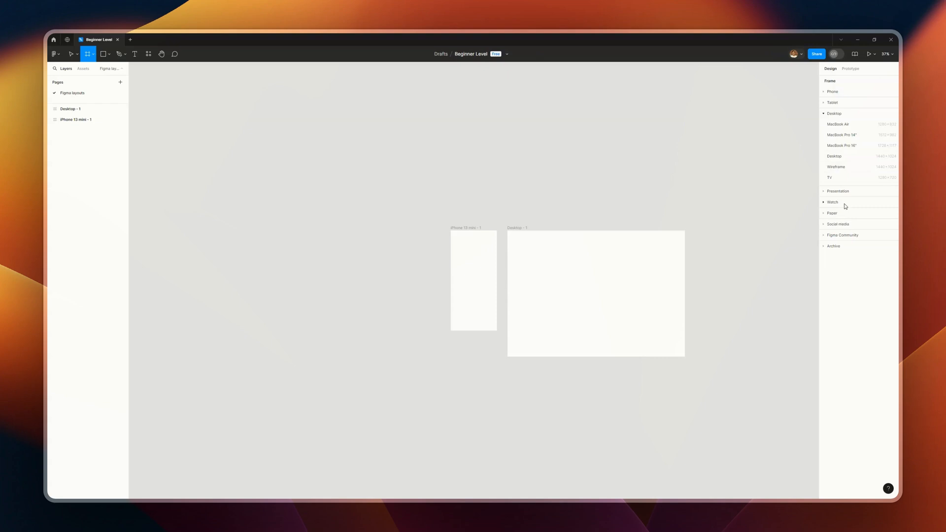
{"action": "left_click", "coordinate": [833, 101]}
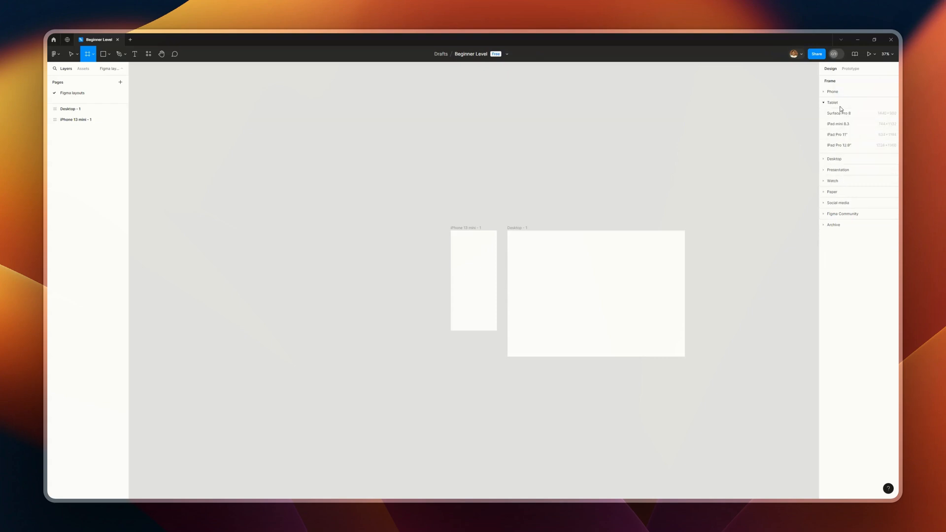
{"action": "mouse_move", "coordinate": [851, 135]}
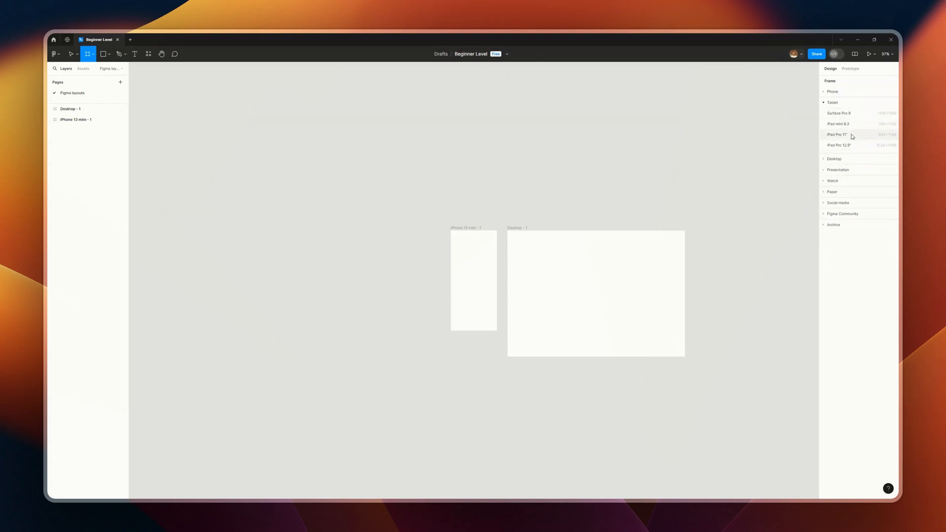
{"action": "left_click", "coordinate": [837, 124]}
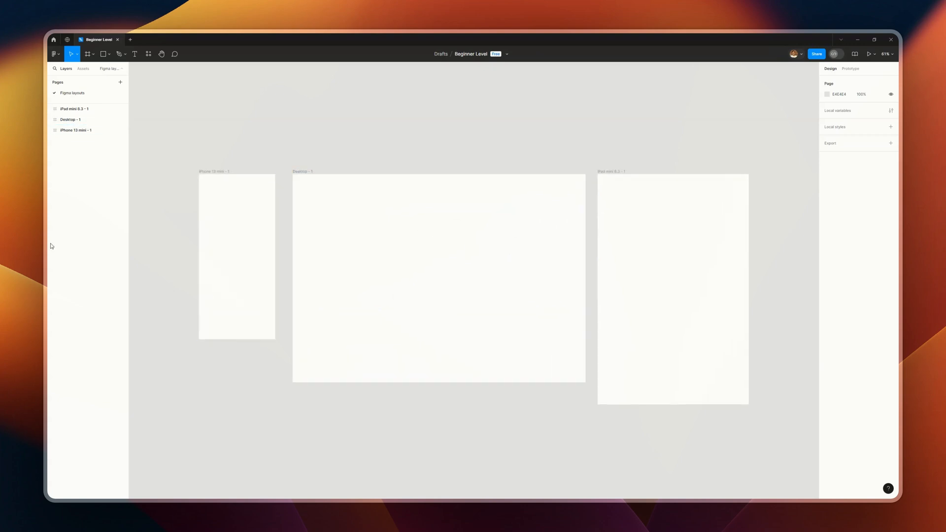
{"action": "mouse_move", "coordinate": [304, 136]}
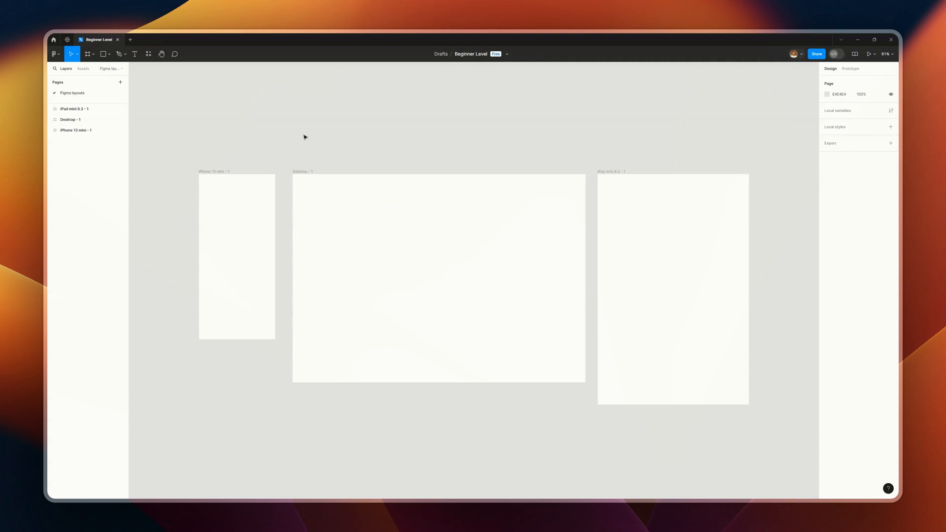
{"action": "mouse_move", "coordinate": [216, 172]}
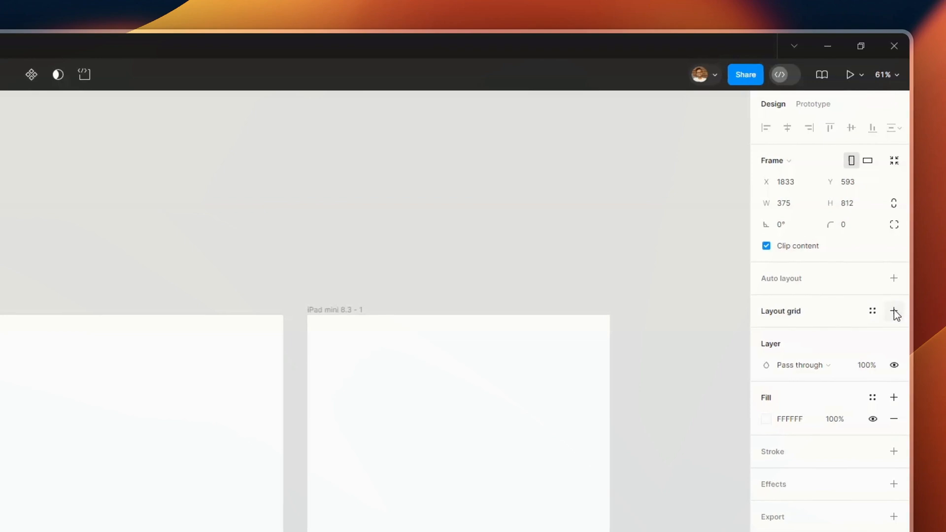
Make the phone frame's new grid 4 columns with a 16 px margin.
{"action": "left_click", "coordinate": [894, 311]}
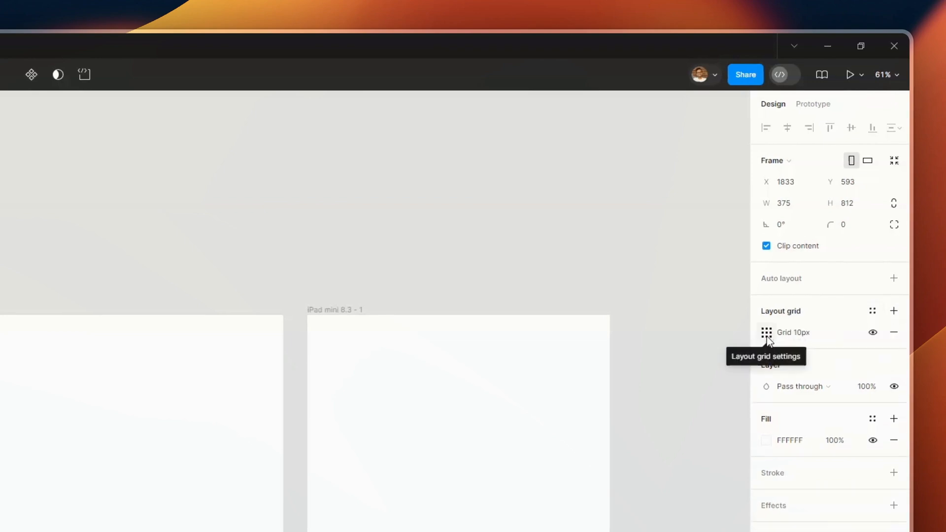
{"action": "left_click", "coordinate": [766, 332]}
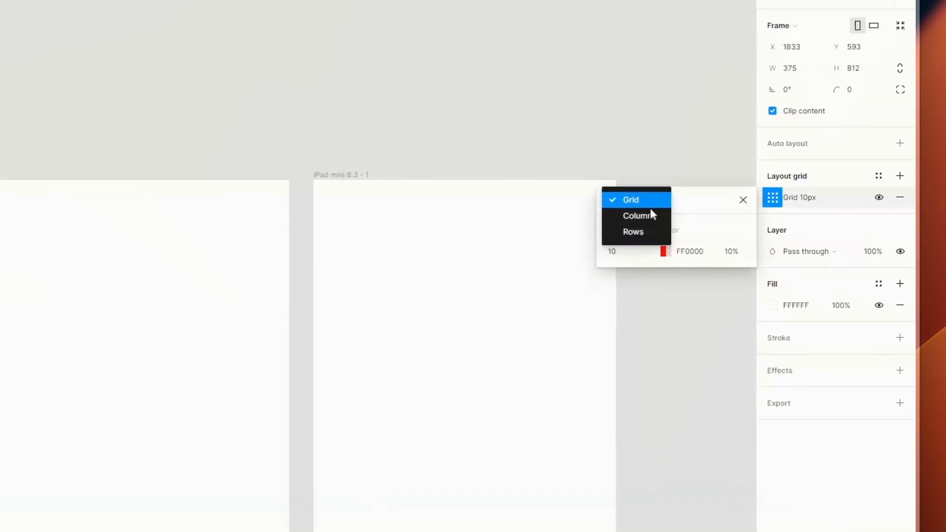
{"action": "left_click", "coordinate": [636, 216]}
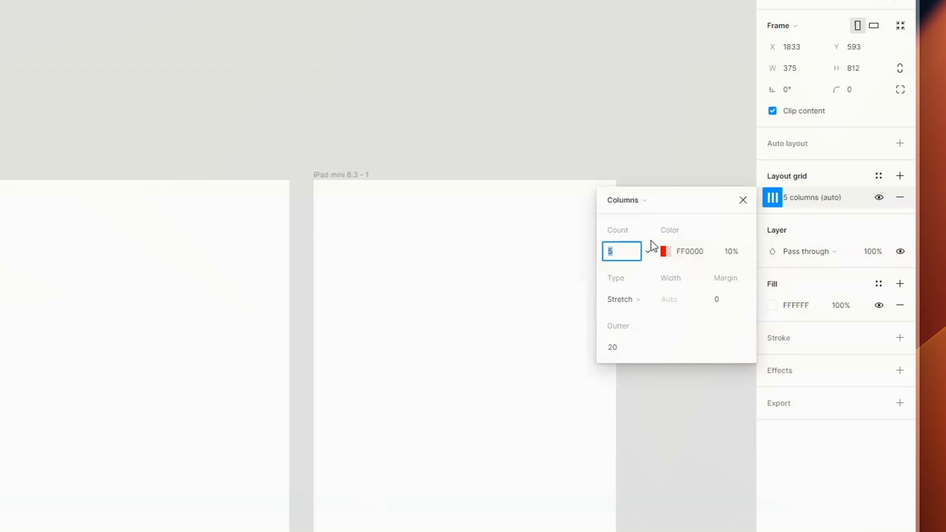
{"action": "type", "text": "4"}
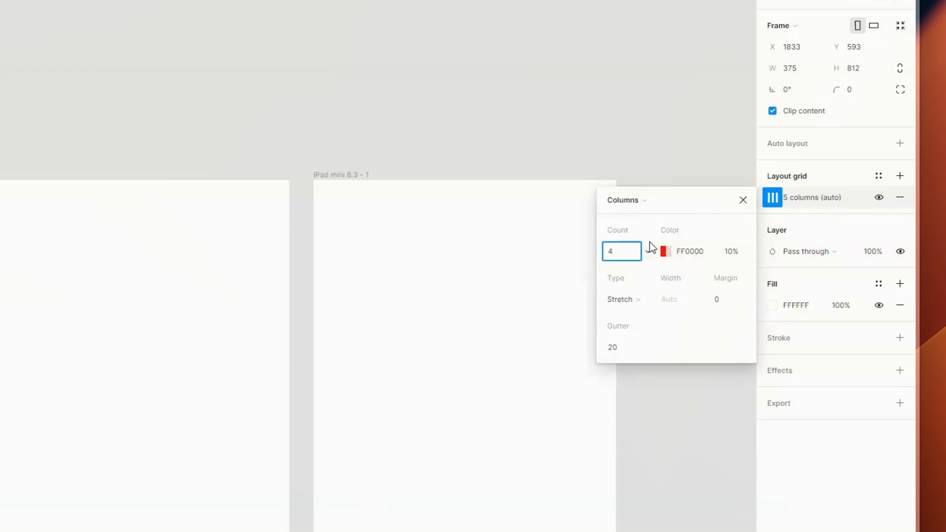
{"action": "left_click", "coordinate": [717, 300]}
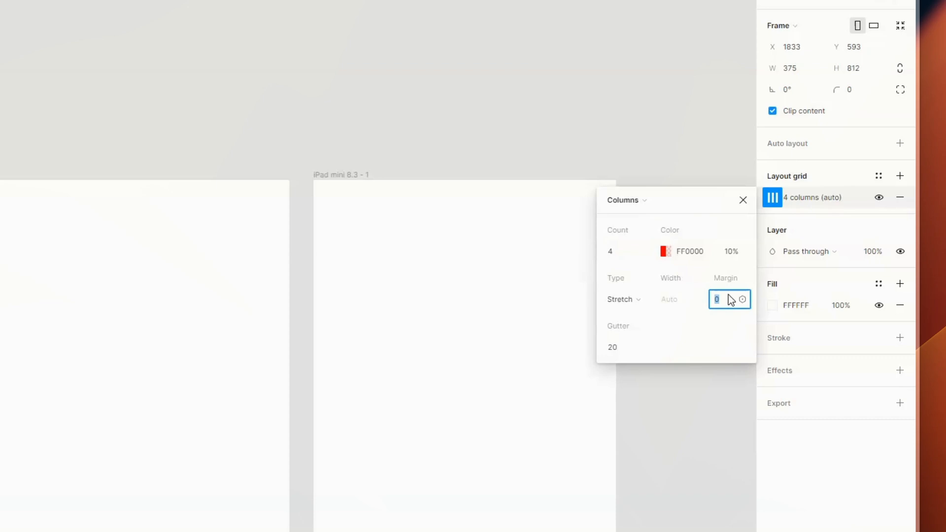
{"action": "type", "text": "16"}
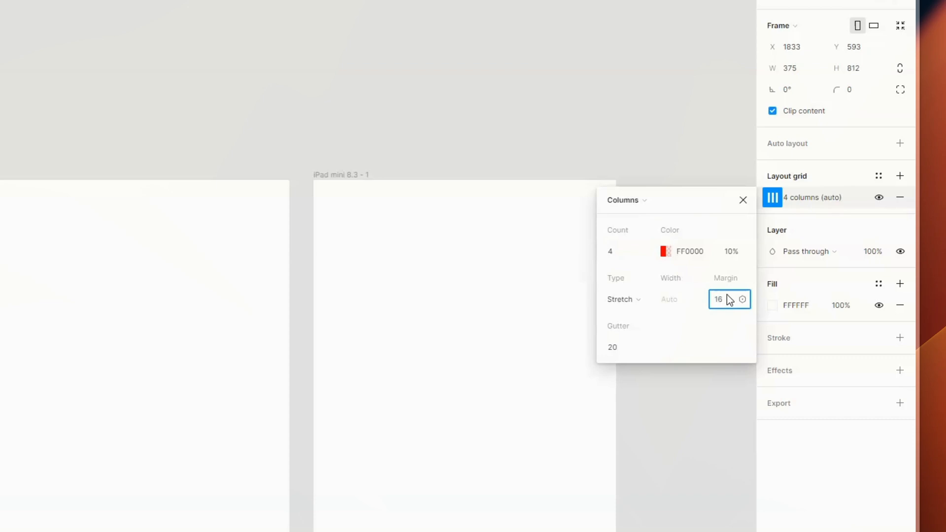
{"action": "left_click", "coordinate": [611, 347]}
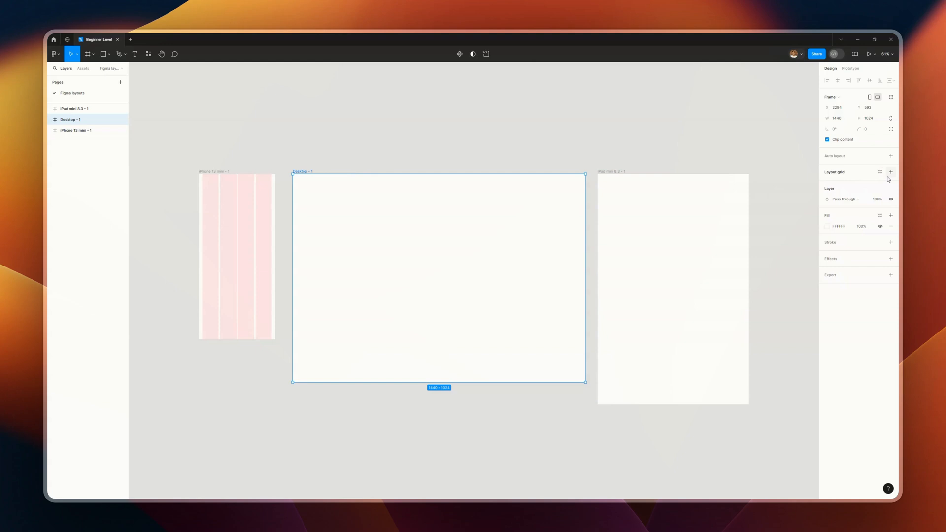
Make the Desktop frame's new grid 12 columns with a 32 px margin.
{"action": "left_click", "coordinate": [890, 171]}
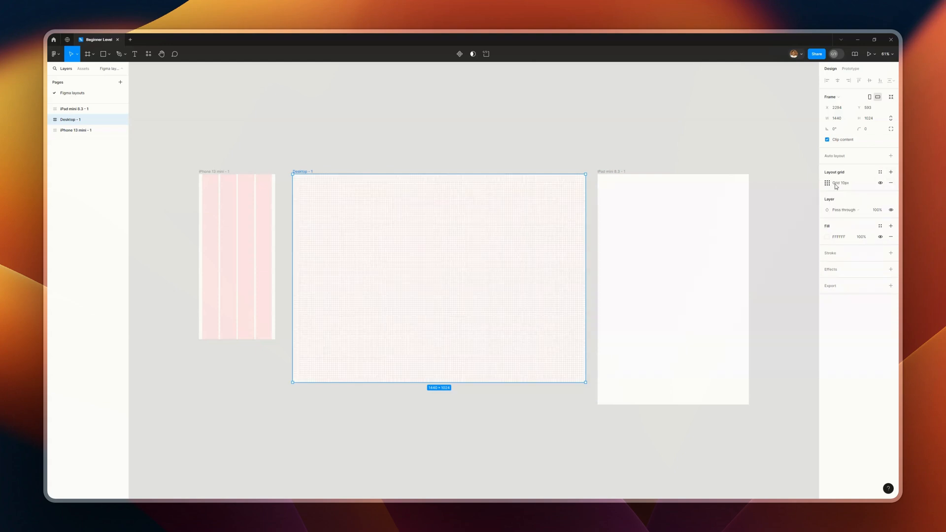
{"action": "left_click", "coordinate": [826, 183]}
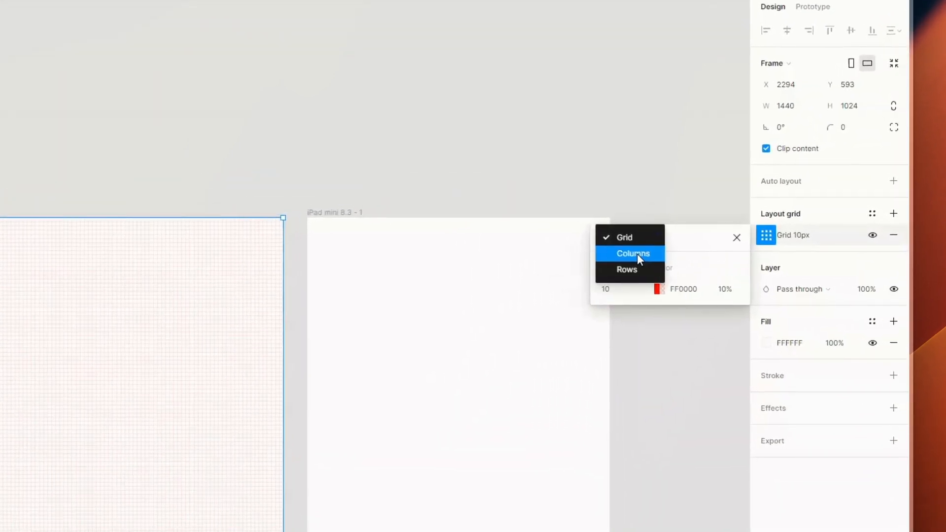
{"action": "left_click", "coordinate": [632, 254]}
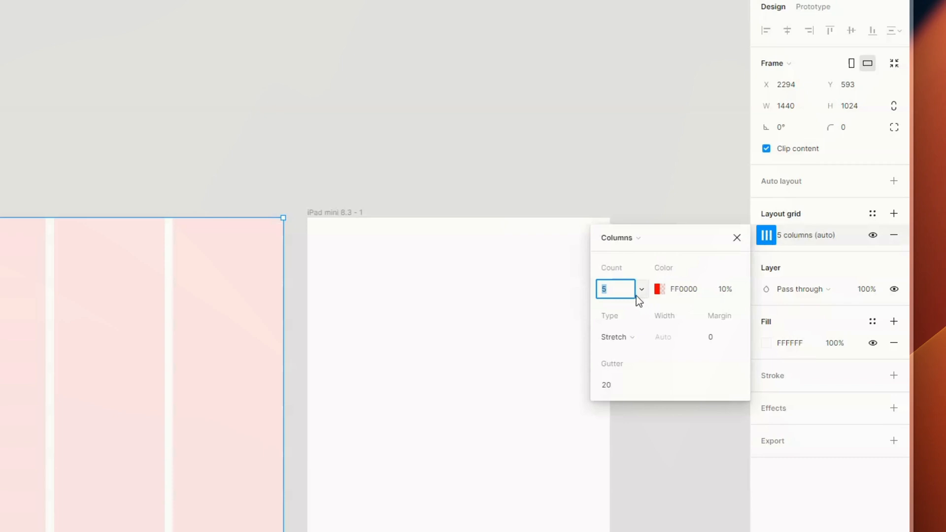
{"action": "type", "text": "12"}
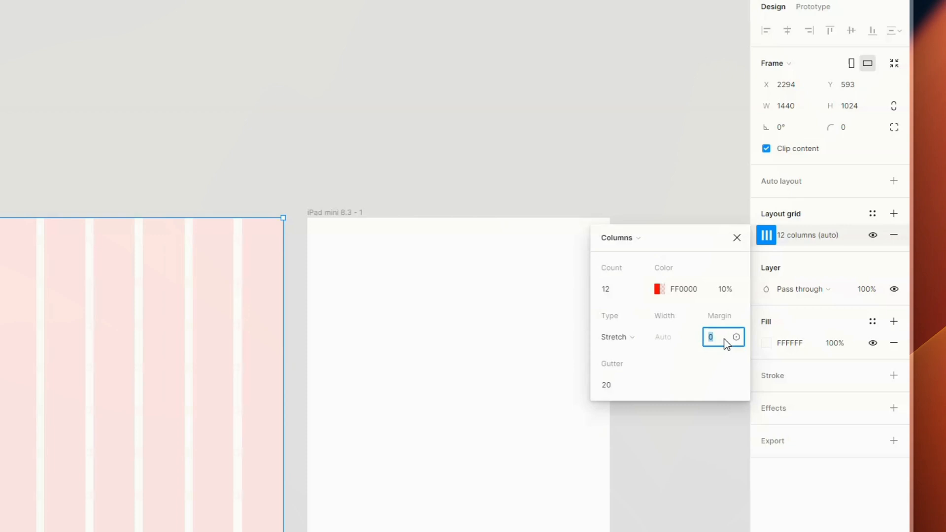
{"action": "type", "text": "32"}
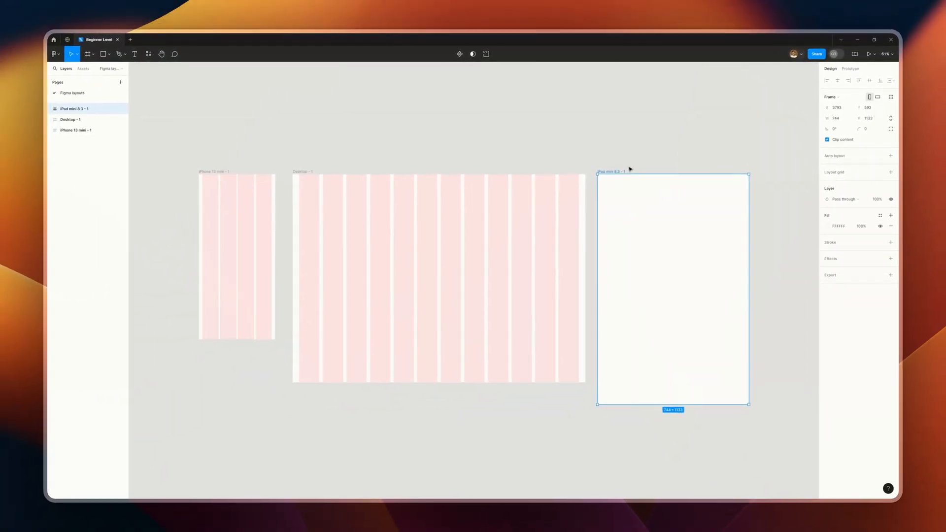
Add a default 10 px layout grid to the iPad mini 8.3 frame.
{"action": "left_click", "coordinate": [890, 172]}
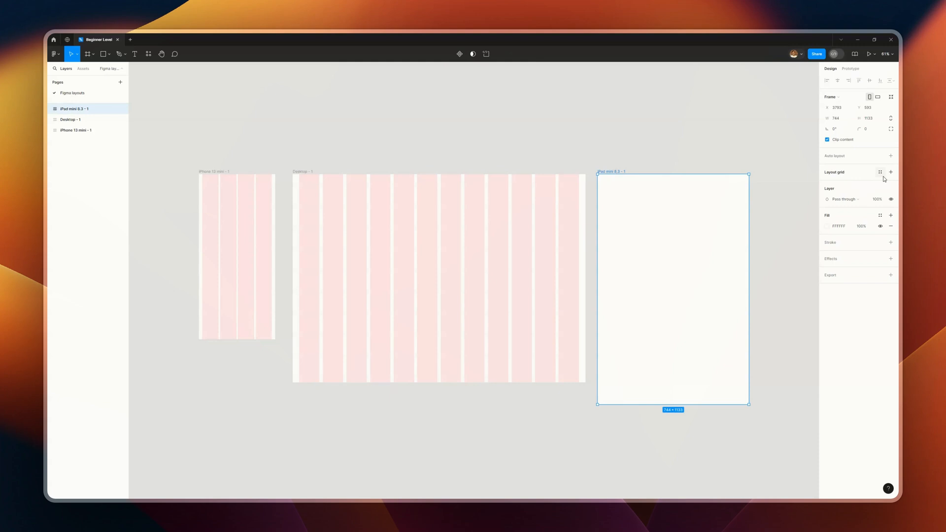
{"action": "left_click", "coordinate": [890, 172]}
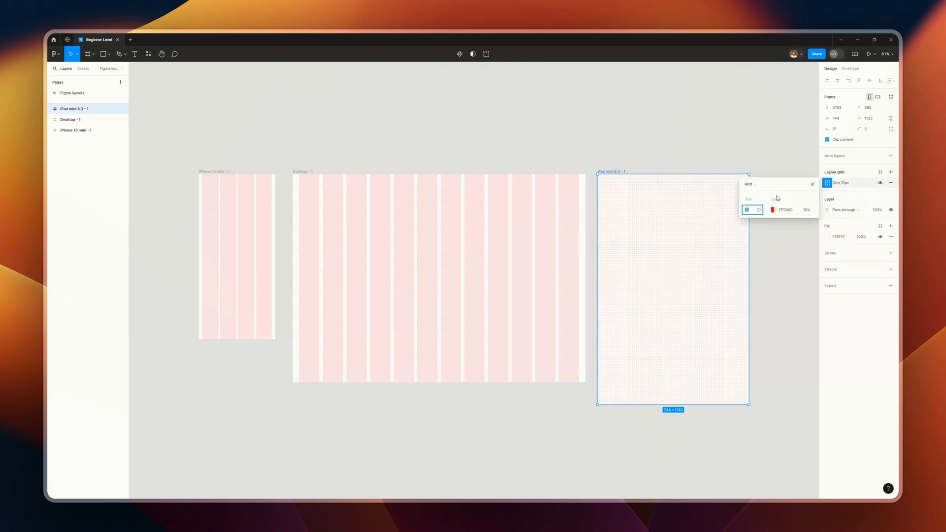